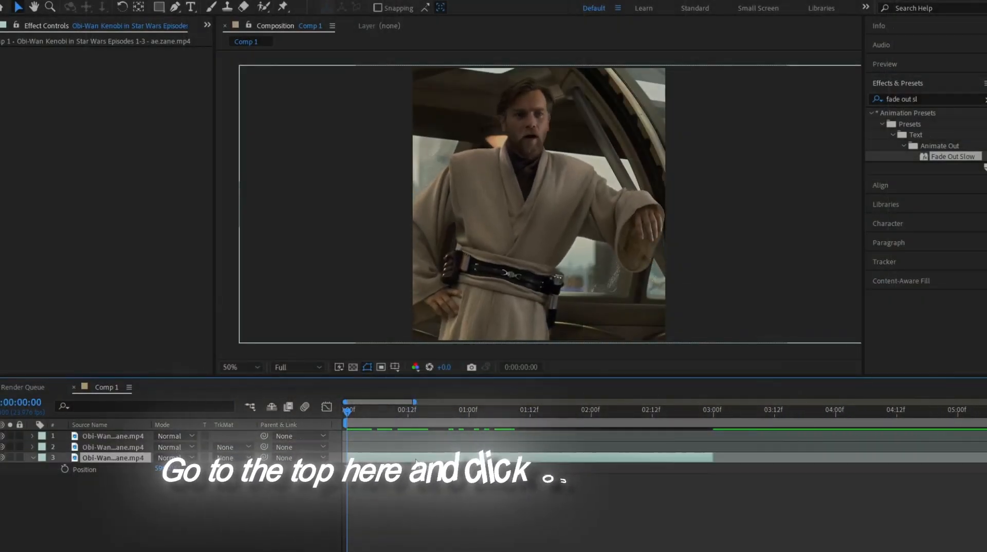
# Start rotoscoping the Obi-Wan clip layer with the Roto Brush tool
pyautogui.click(264, 7)
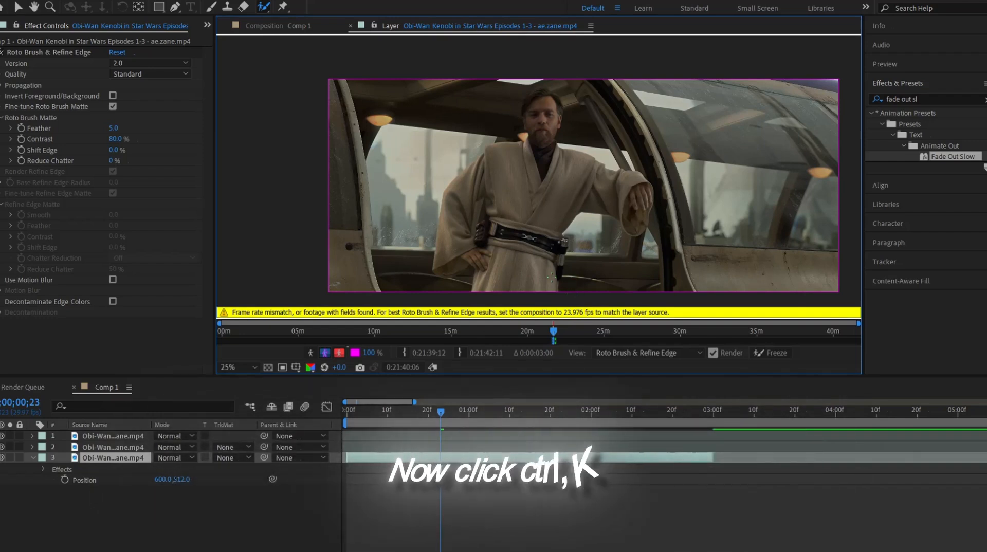
# Set Comp 1's frame rate to 23.976 fps in Composition Settings and confirm
pyautogui.press('ctrl+k')
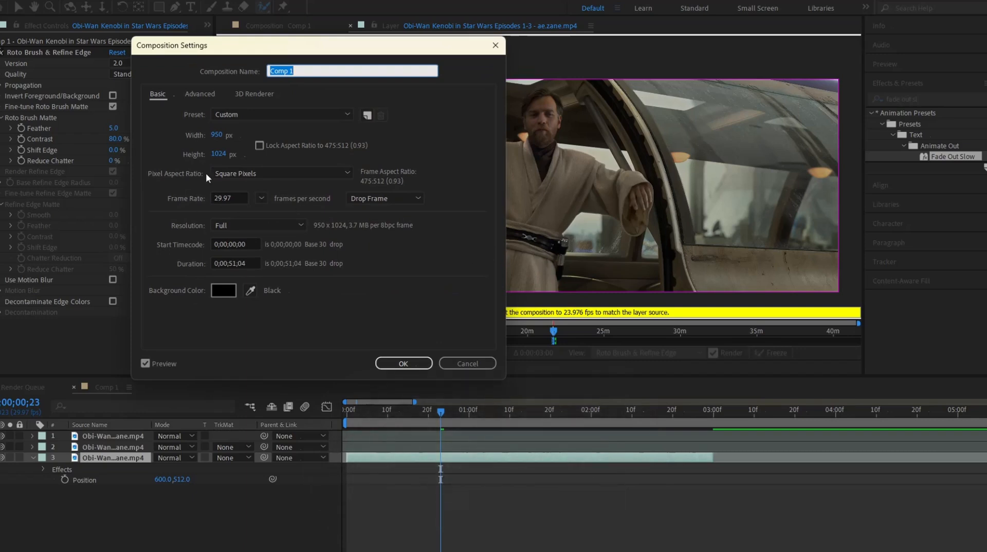
pyautogui.click(260, 199)
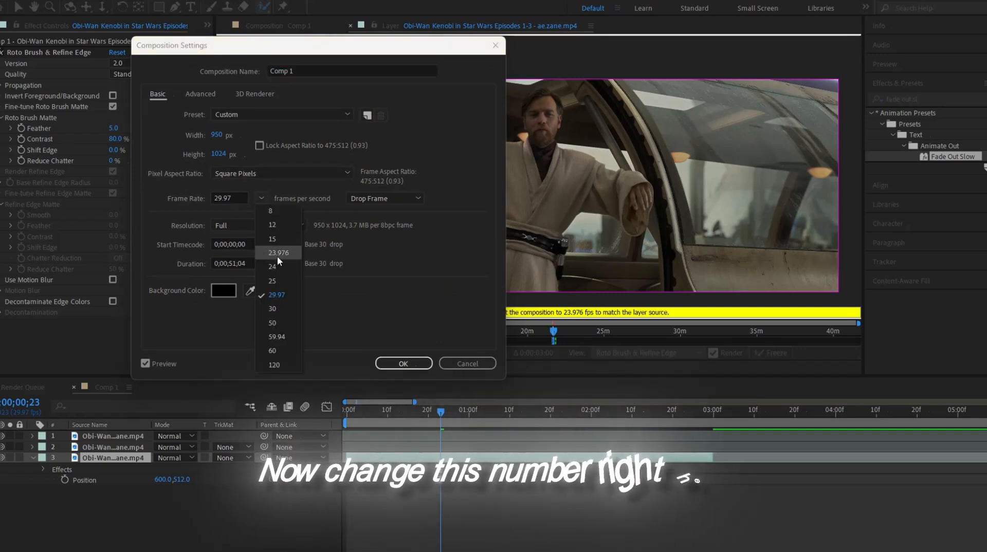
pyautogui.click(279, 253)
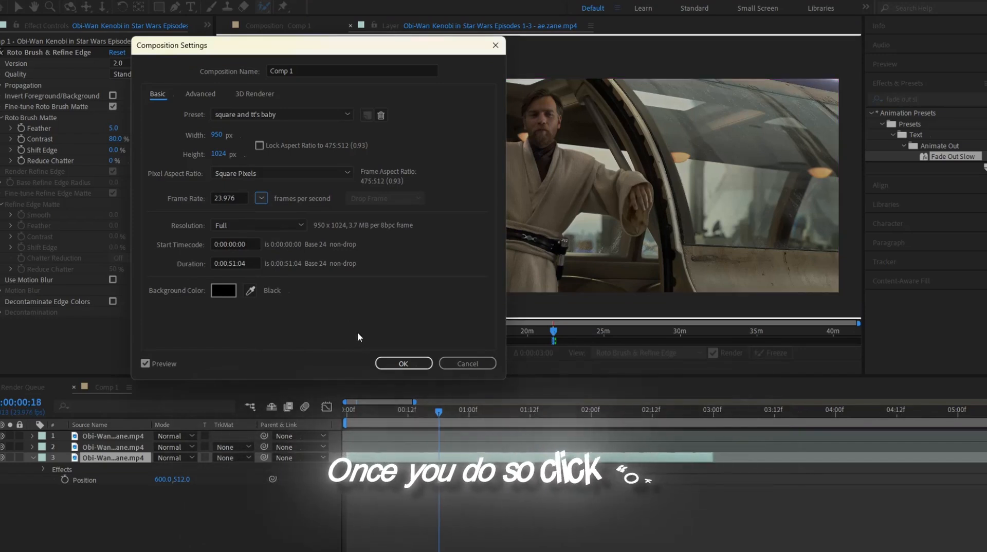
pyautogui.click(403, 363)
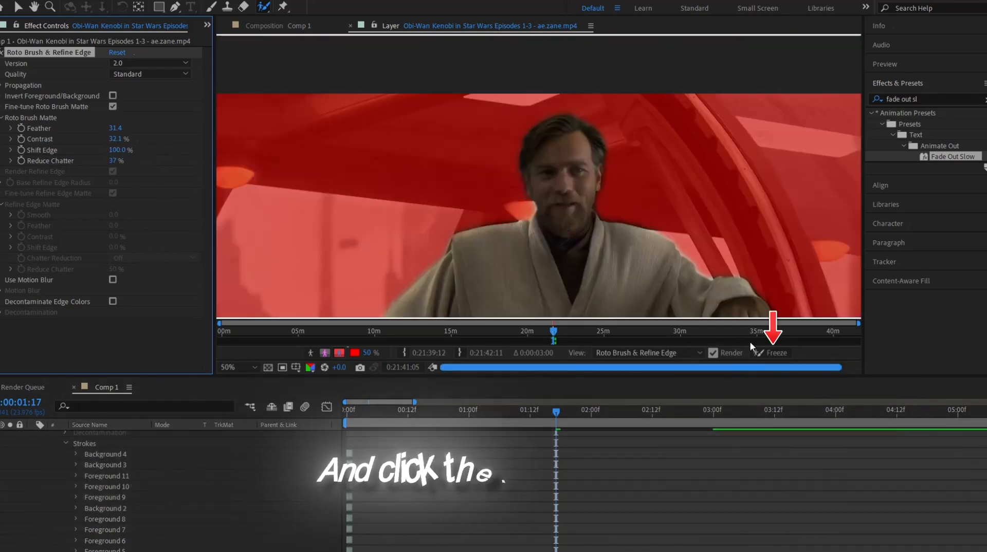
# Freeze the Roto Brush matte so it caches across all 74 frames
pyautogui.click(777, 352)
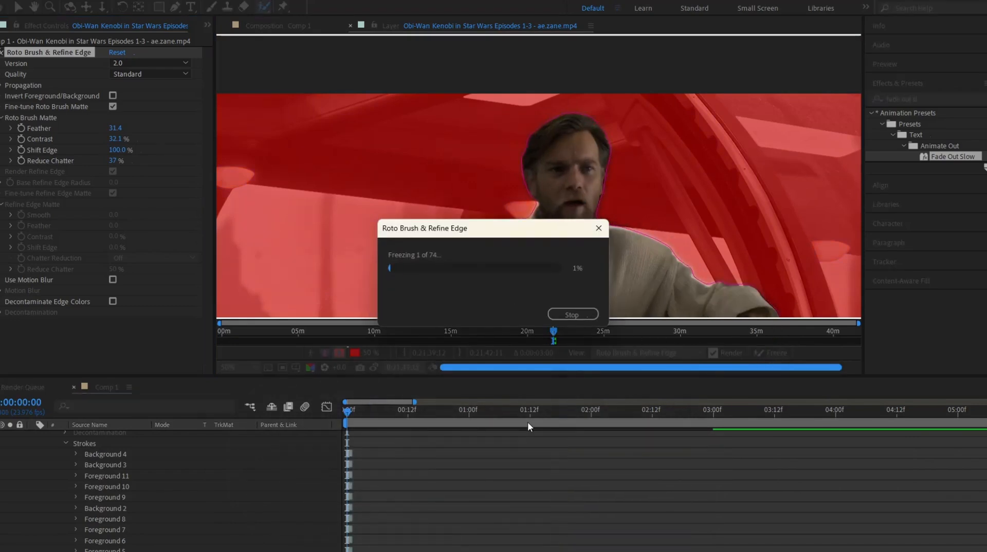